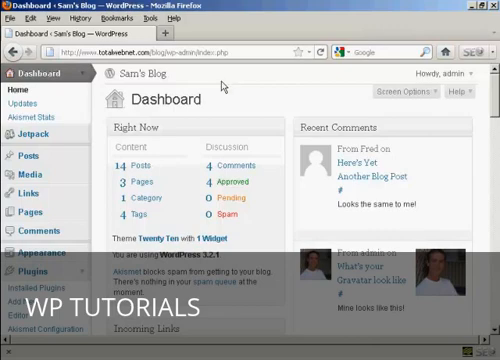
Scroll the admin sidebar and go to Tools > Export
{"action": "scroll", "scroll_direction": "down", "scroll_amount": 3}
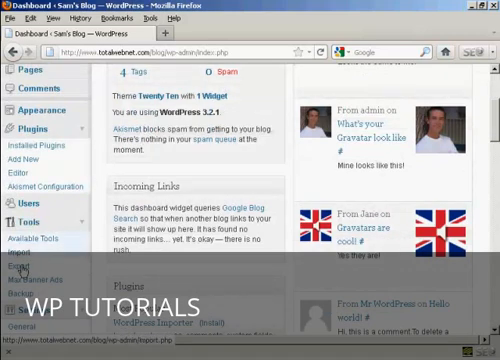
{"action": "left_click", "coordinate": [22, 265]}
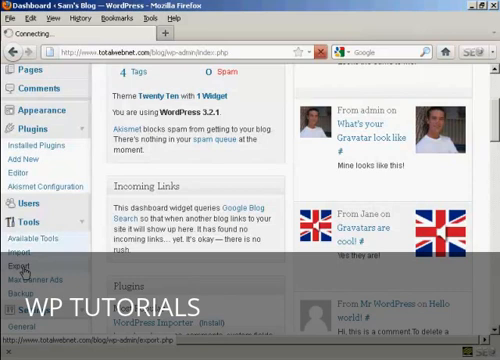
Download the export file with 'All content' selected
{"action": "left_click", "coordinate": [28, 256]}
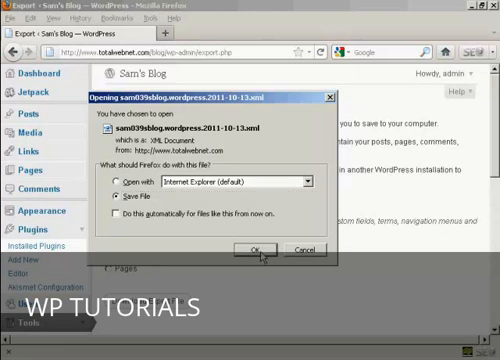
Save Sam's Blog XML export file and close the Downloads window
{"action": "left_click", "coordinate": [262, 249]}
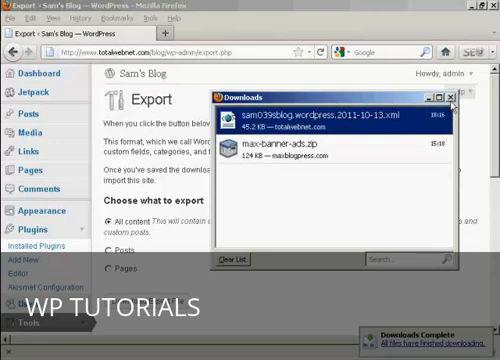
{"action": "left_click", "coordinate": [456, 94]}
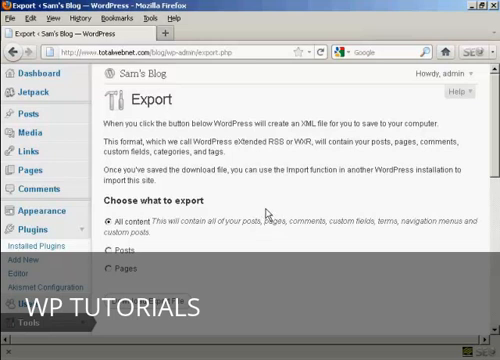
{"action": "mouse_move", "coordinate": [260, 205]}
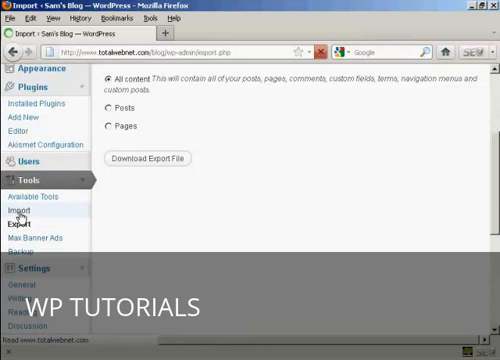
Install WordPress Importer 0.5 from Tools > Import > WordPress
{"action": "left_click", "coordinate": [20, 210]}
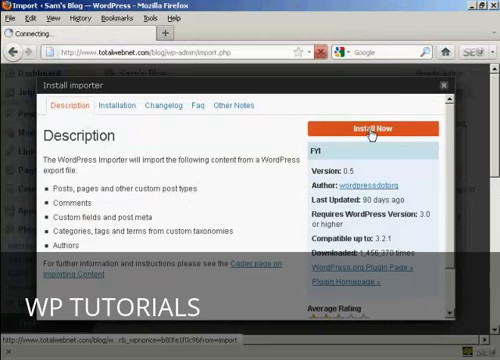
{"action": "left_click", "coordinate": [384, 130]}
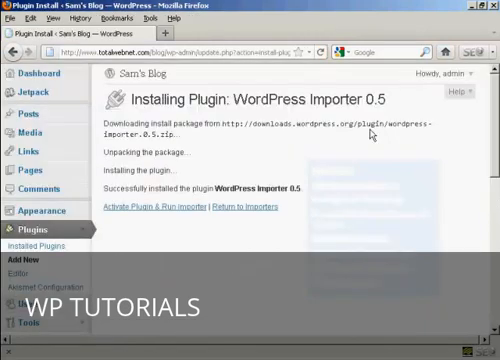
{"action": "mouse_move", "coordinate": [140, 207]}
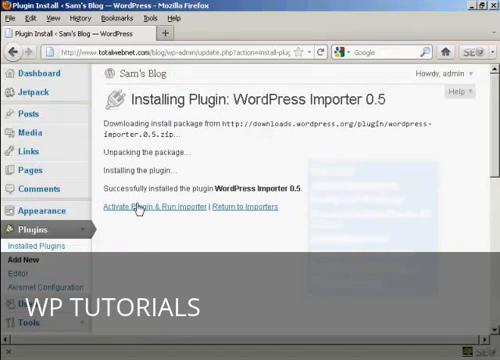
Activate WordPress Importer and open the Import WordPress upload page
{"action": "left_click", "coordinate": [160, 207]}
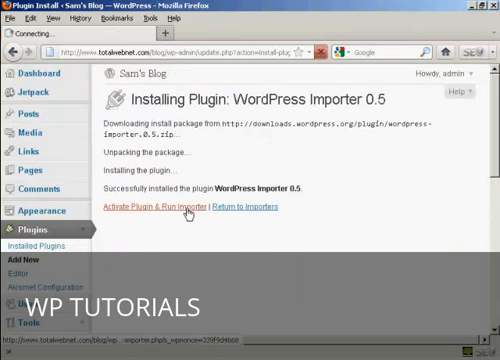
{"action": "left_click", "coordinate": [158, 207]}
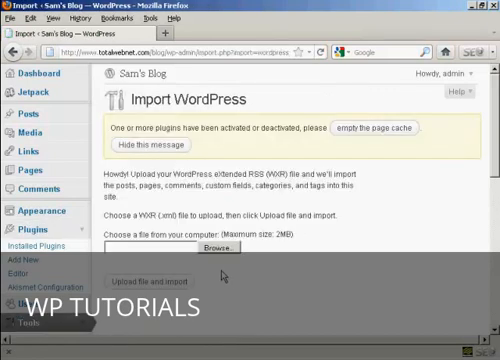